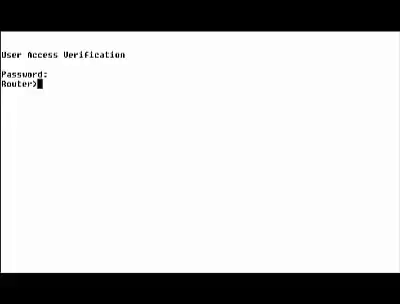
Step: Run 'show junkbug' at the Router> prompt and receive the '% Invalid input detected' error
type("show junebug")
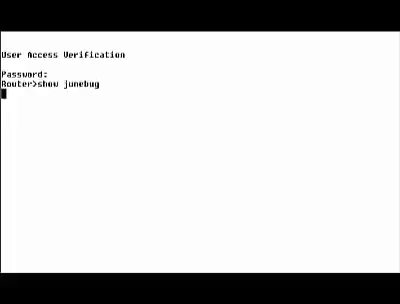
key("Return")
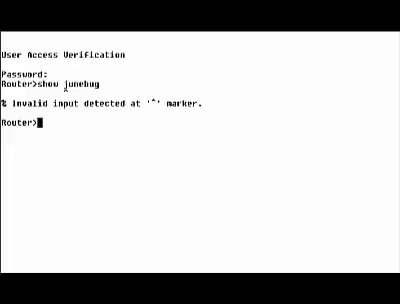
Step: Enter 'help' to display the built-in explanation of full and partial context-sensitive help
type("help")
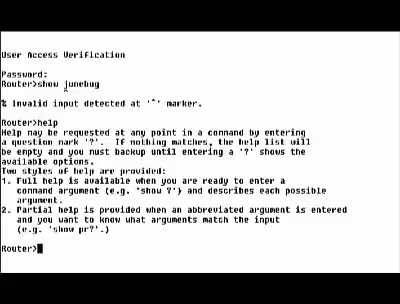
Step: List all exec commands with '?' and page through the output to the end
type("?")
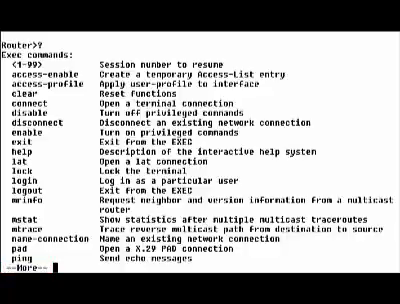
scroll("down", 3)
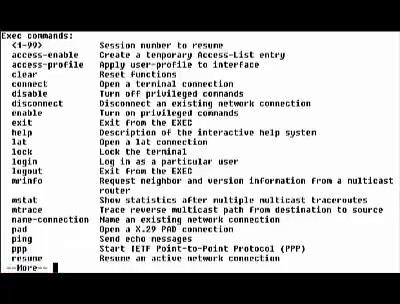
scroll("down", 3)
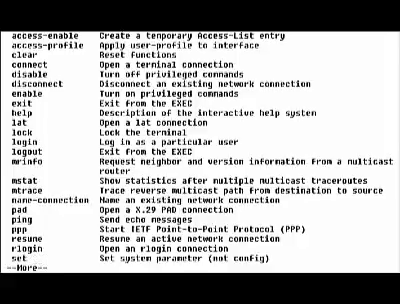
scroll("down", 3)
type("b?")
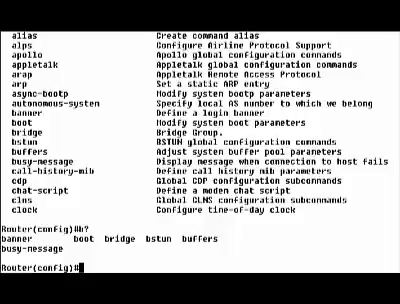
Step: Query 'interface ?' to list configurable types such as Async, Ethernet, Loopback and Serial
type("interface")
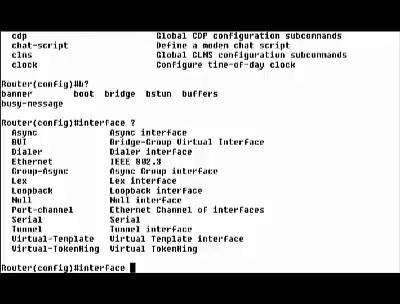
Step: Check serial interface numbers 0–5 and serial 0 options, then enter serial 0 configuration
type("serial")
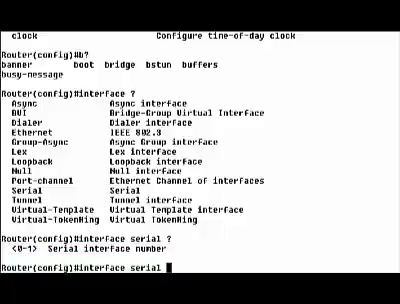
type("0")
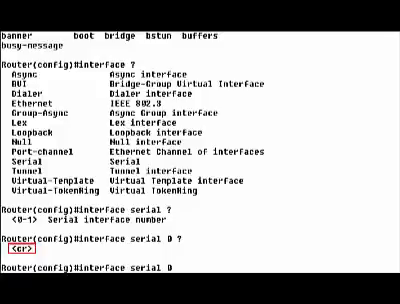
key("Return")
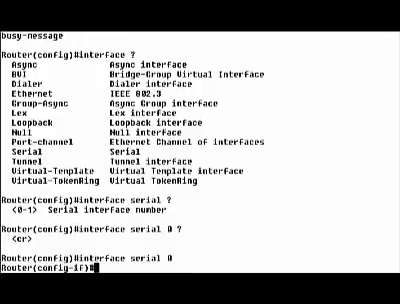
Step: Query 'description ?' and 'clock ?' to see the description limits and clock rate options
type("description")
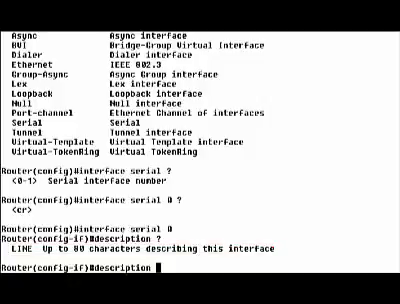
type("clock ?")
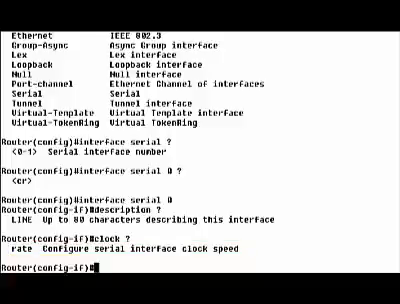
Step: Query 'ip address ?' showing an IP address or IPCP-negotiated address is expected
type("ip address ?")
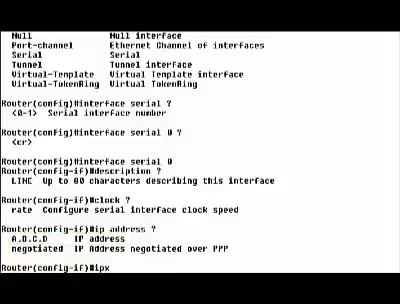
Step: Query 'ipx network ?' for the accepted number range and begin entering a hexadecimal network number
type("network ?")
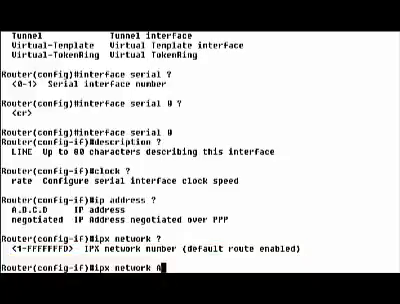
type("AAA")
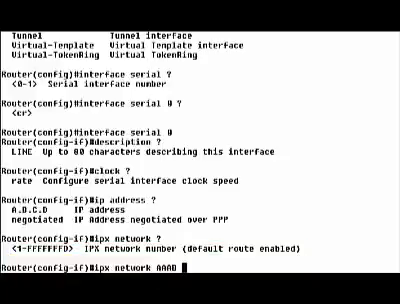